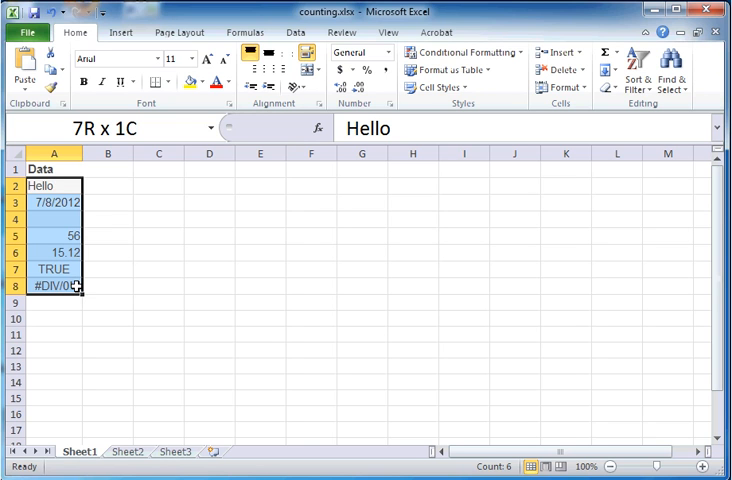
# Enter =COUNT(A2:A8) in C4, then inspect the contents of A3 and A6.
pyautogui.click(54, 185)
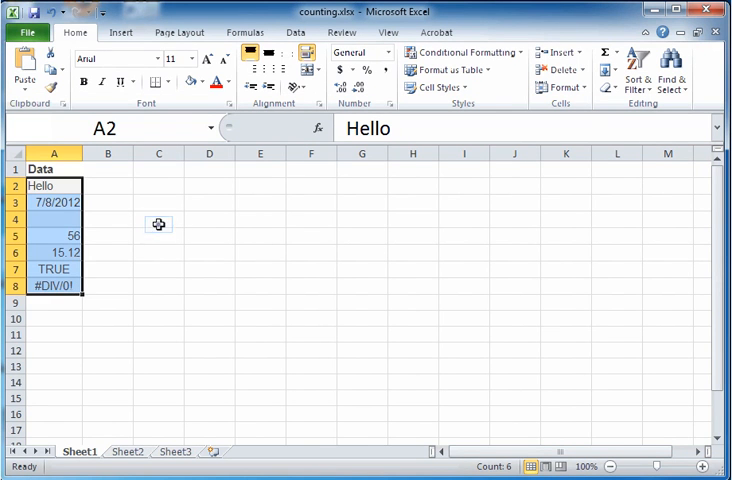
pyautogui.write('=count(')
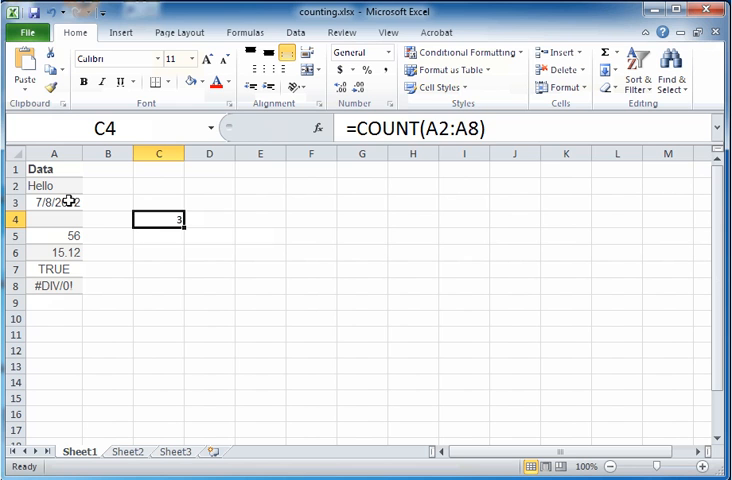
pyautogui.click(54, 202)
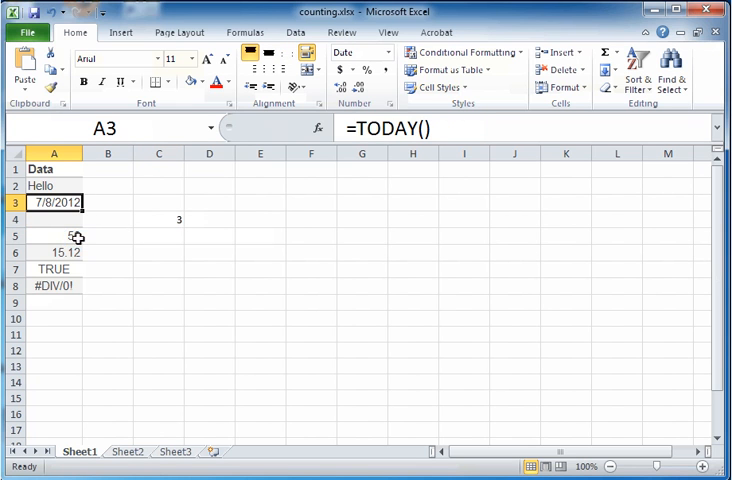
pyautogui.click(54, 235)
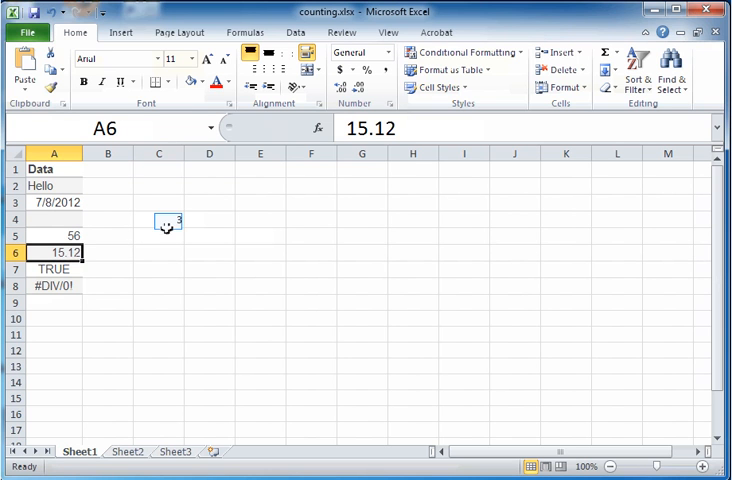
# Enter =COUNTA(A2:A8) in C5 to count the six non-empty cells.
pyautogui.write('=counta(')
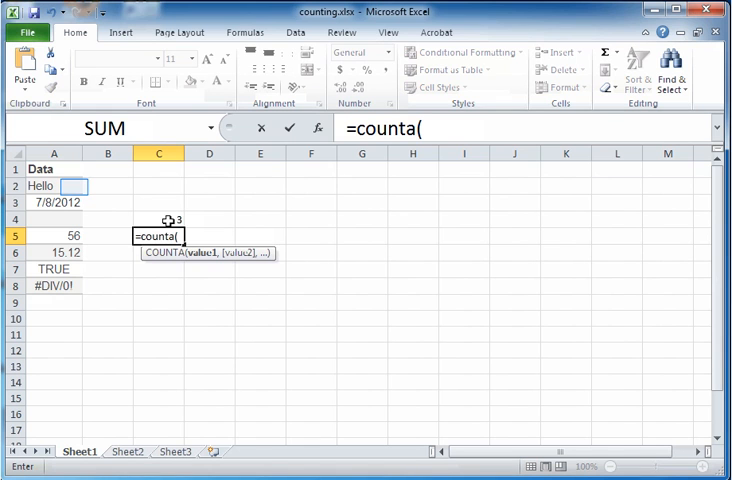
pyautogui.moveTo(74, 186)
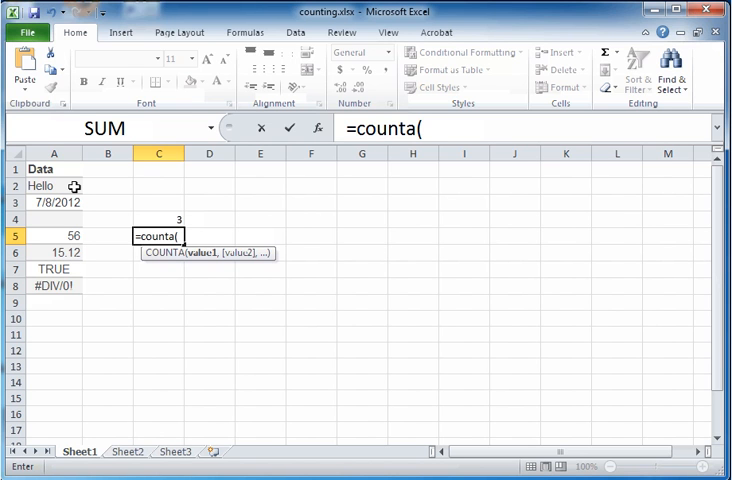
pyautogui.click(54, 186)
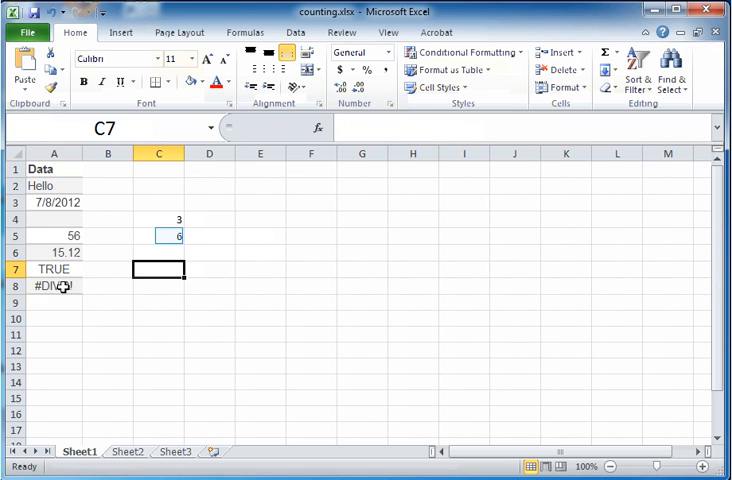
pyautogui.moveTo(168, 236)
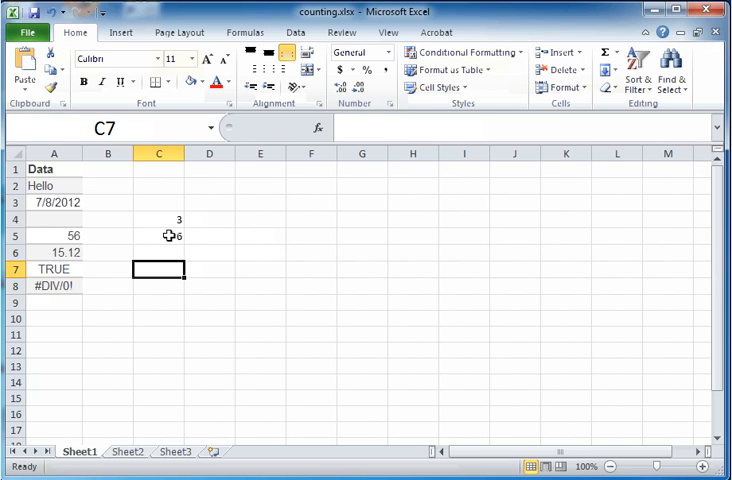
# Type =COUNTBLANK( in C6 and select A2:A8 as its range.
pyautogui.write('=countblank(')
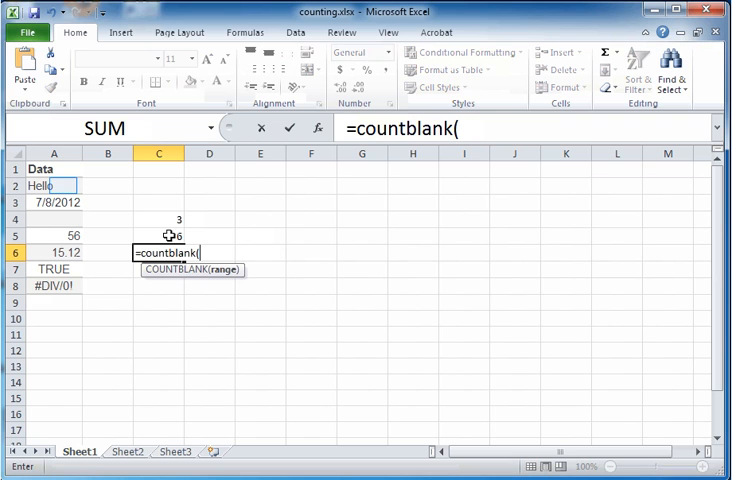
pyautogui.moveTo(62, 186)
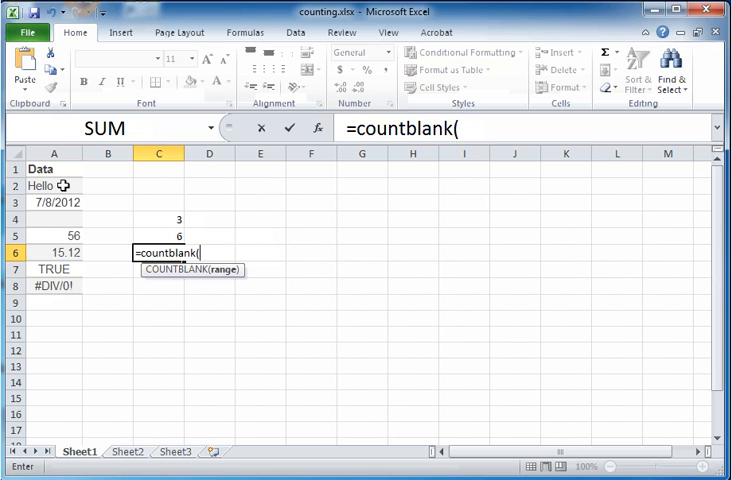
pyautogui.click(54, 186)
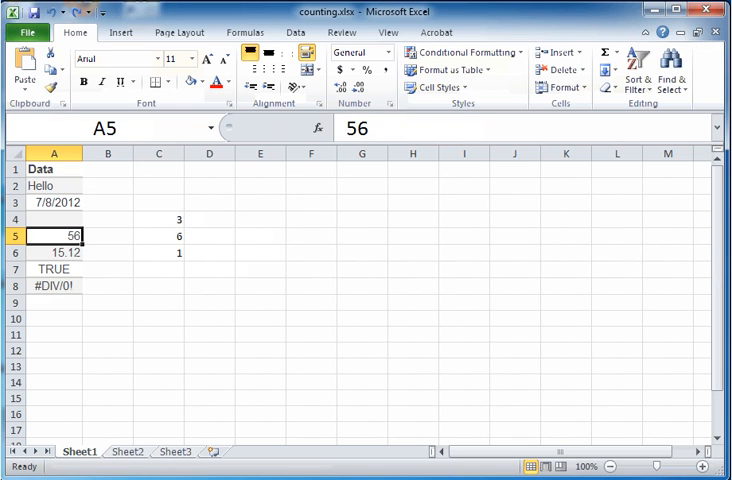
# Select C4 to confirm its COUNT formula over A2:A8.
pyautogui.click(158, 219)
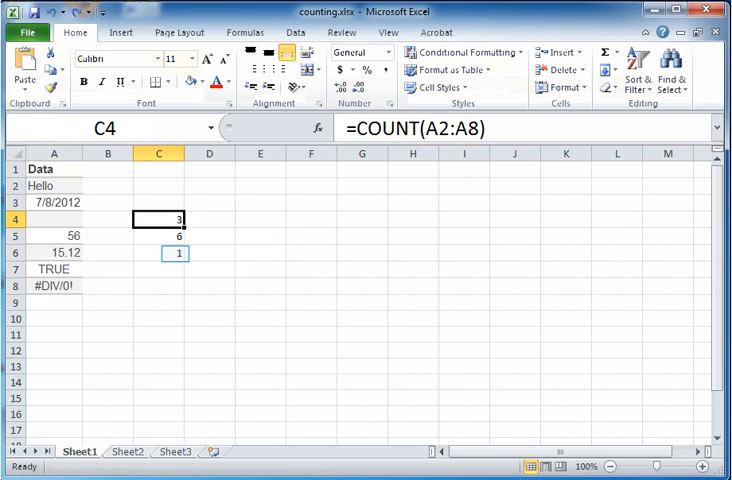